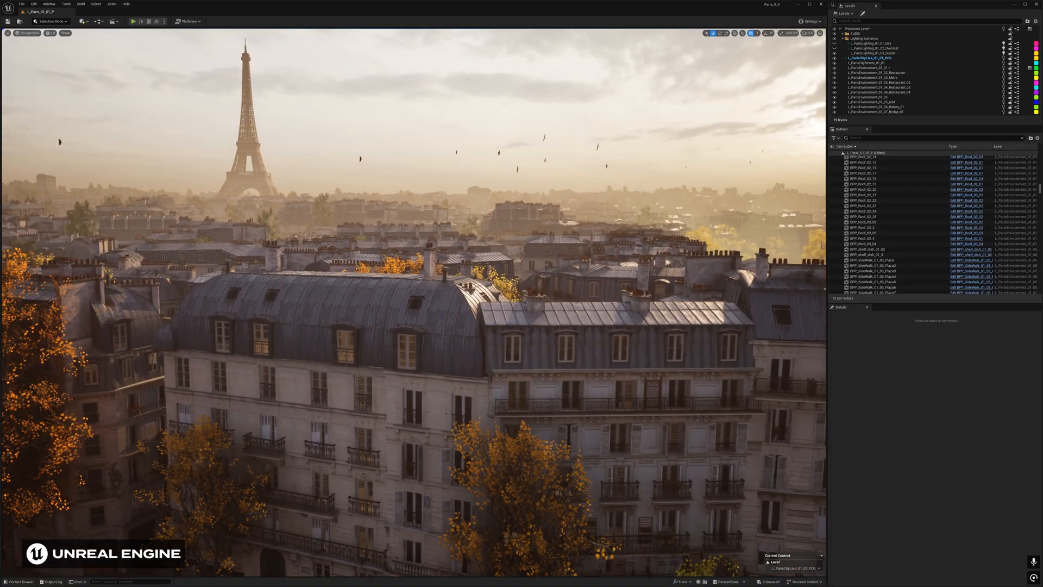
Select the curved zinc mansard roof section so its Details and transform values appear.
click(313, 307)
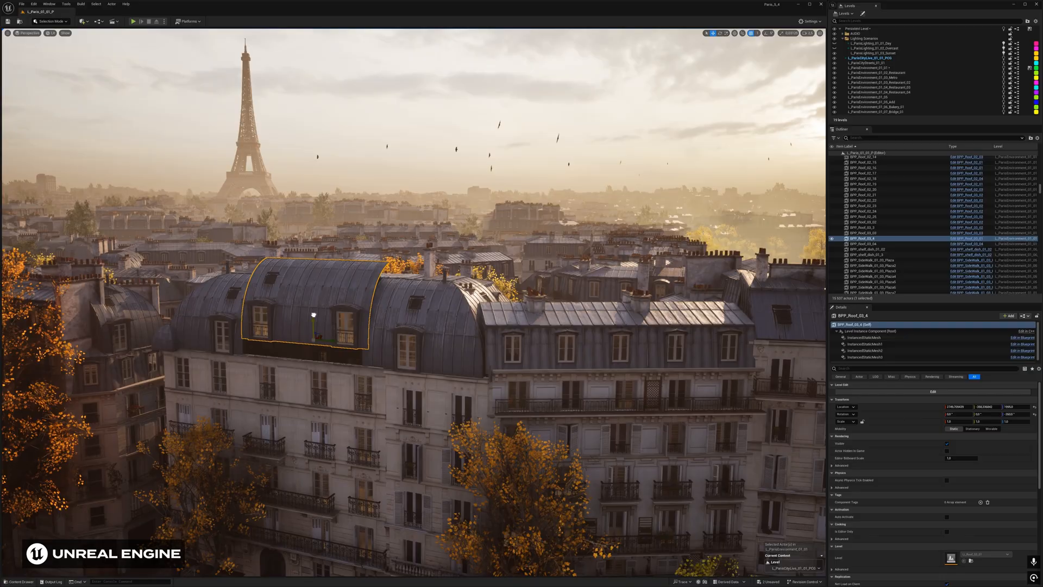